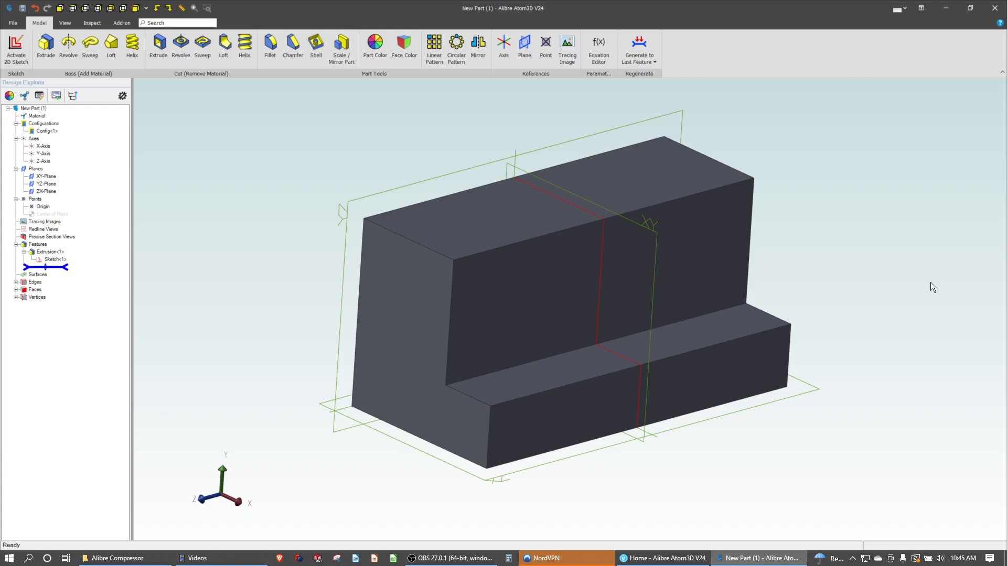
pyautogui.moveTo(302, 137)
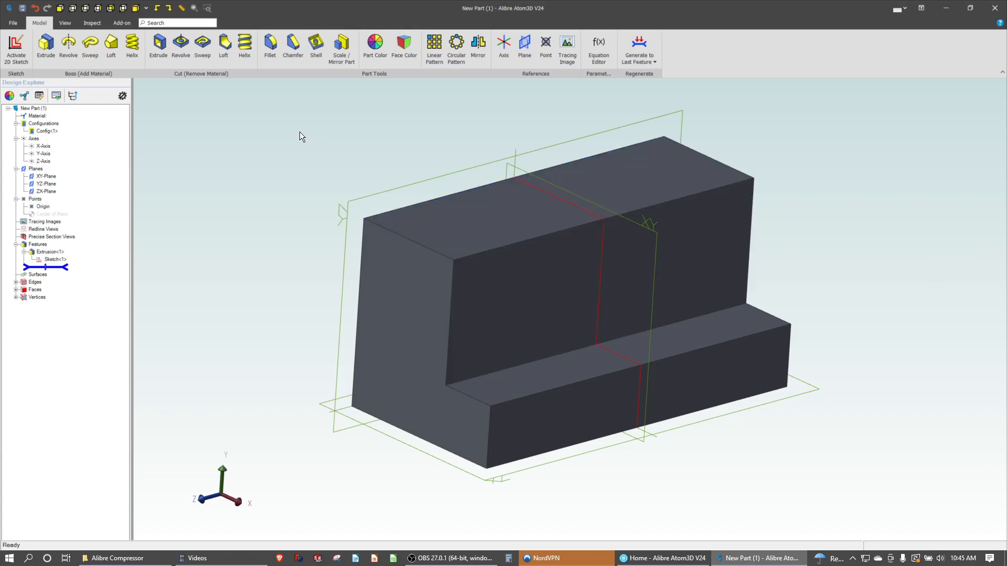
pyautogui.moveTo(314, 136)
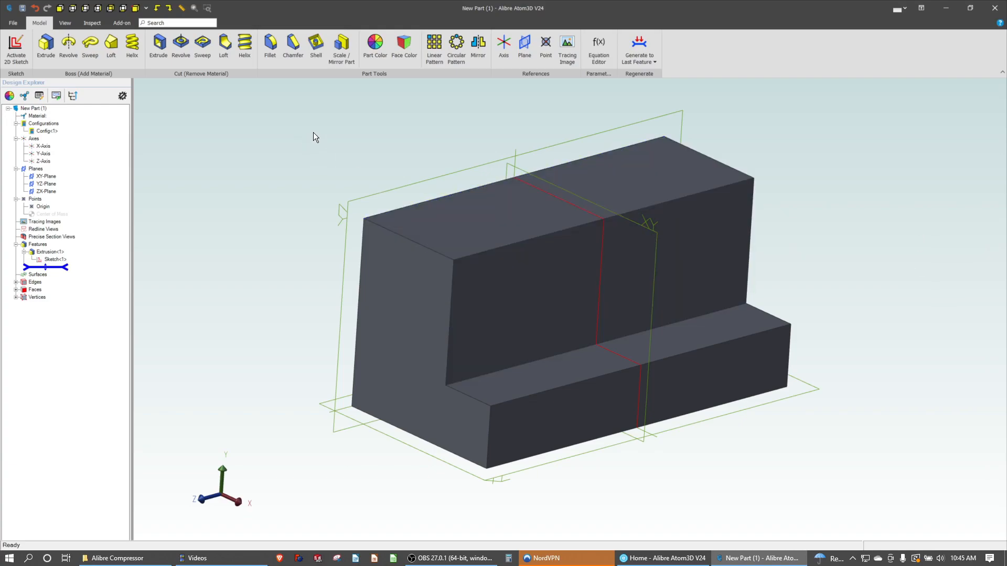
# Select the long top front edge of the block's upper step.
pyautogui.click(503, 247)
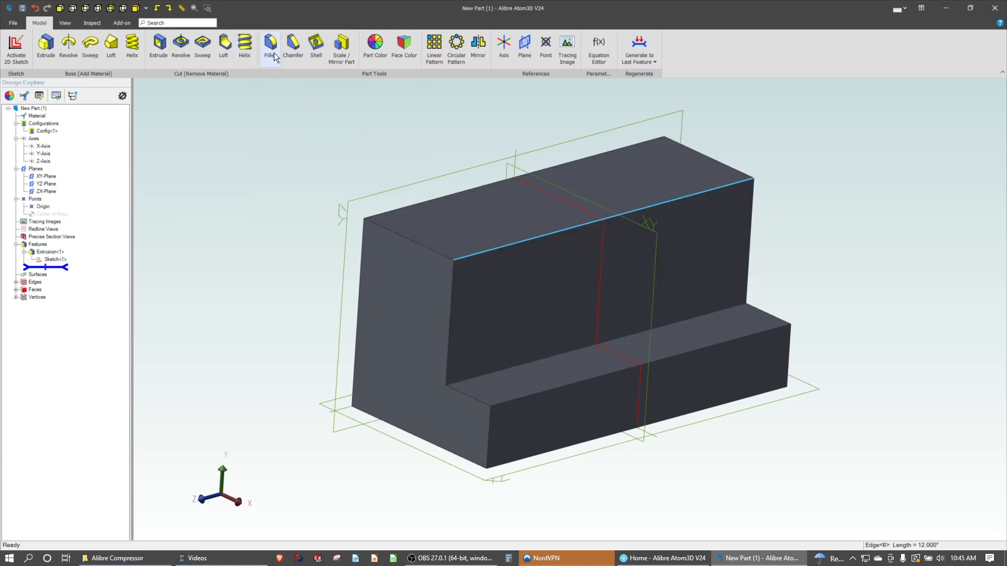
# Fillet the selected edge with a constant .500 inch radius.
pyautogui.click(269, 46)
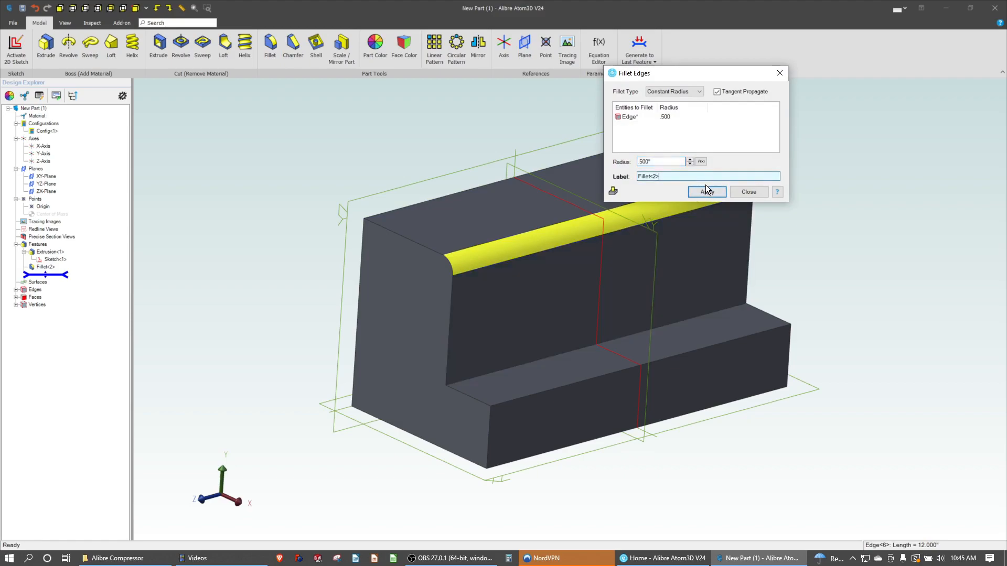
pyautogui.click(706, 191)
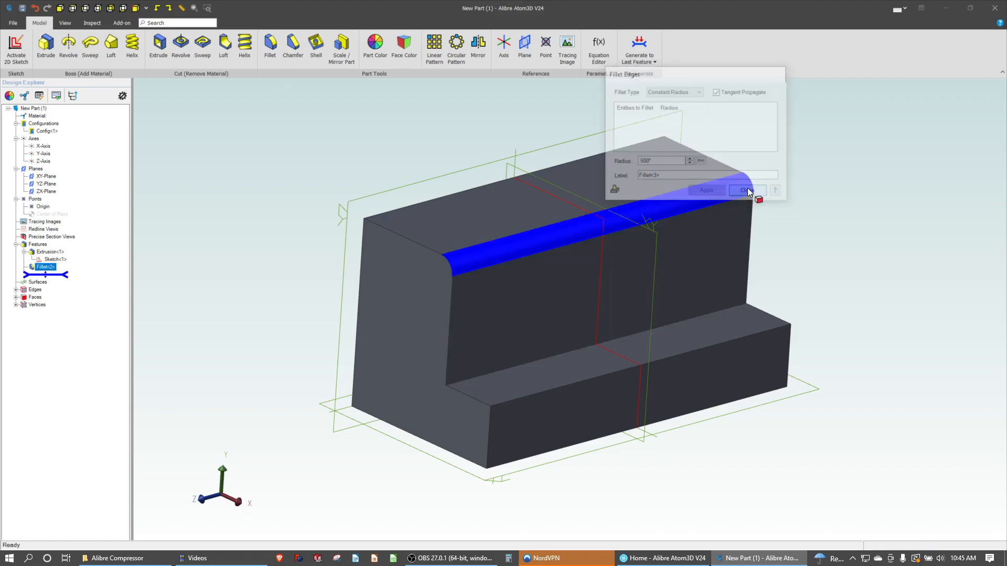
pyautogui.click(746, 190)
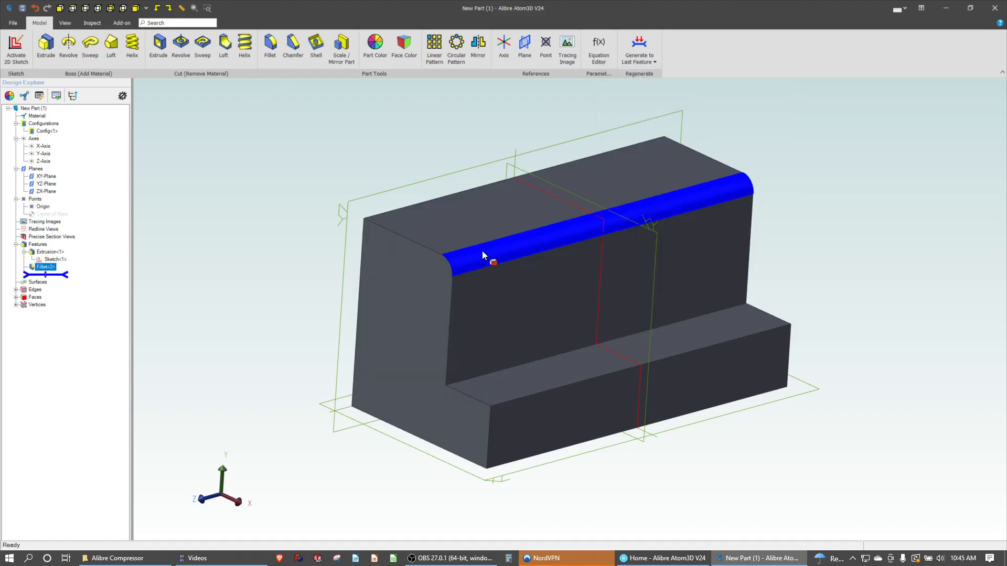
pyautogui.moveTo(577, 231)
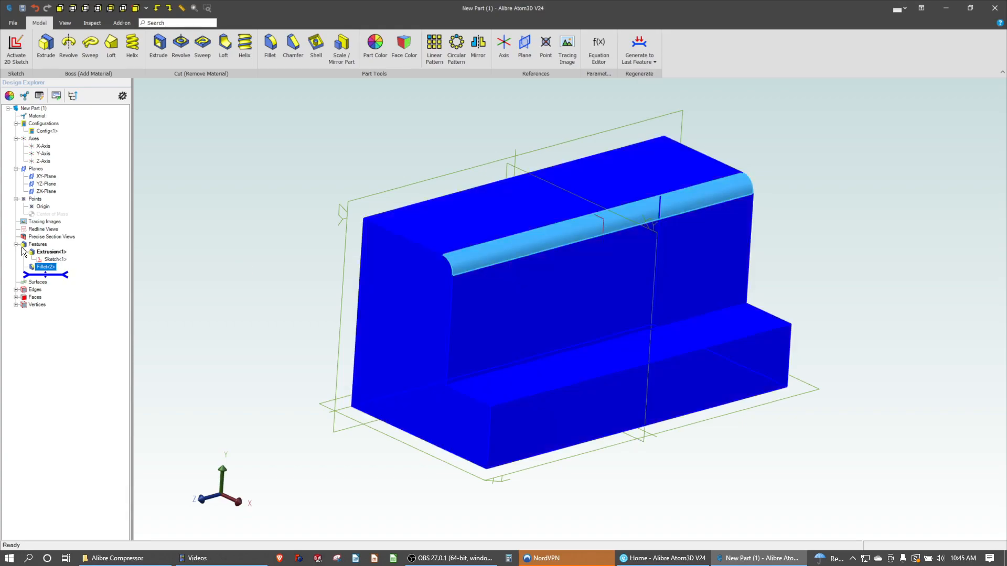
# Edit Fillet<2> to Variable Radius, tapering from 0.5 inch to about 2 inches.
pyautogui.rightClick(45, 267)
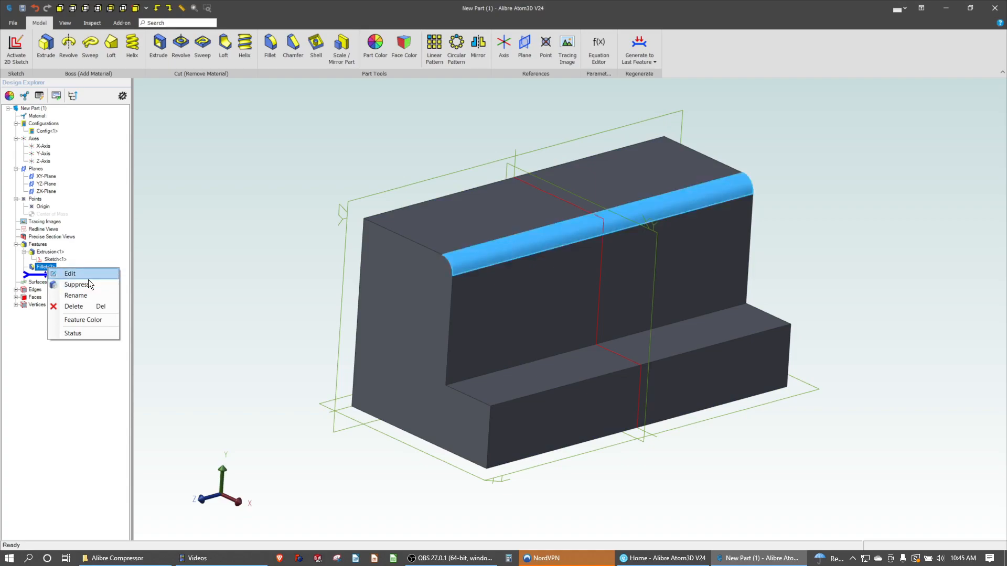
pyautogui.click(69, 273)
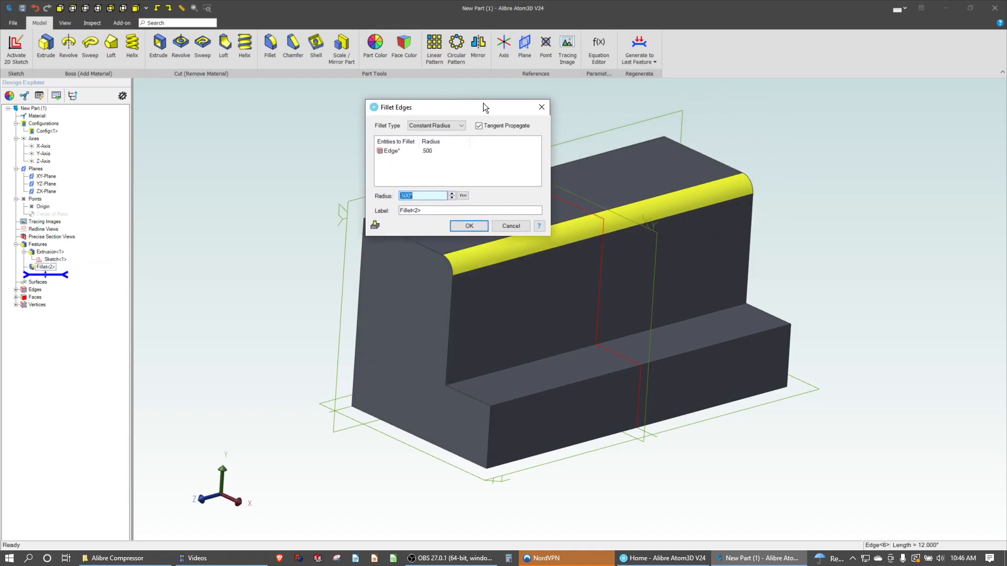
pyautogui.click(435, 125)
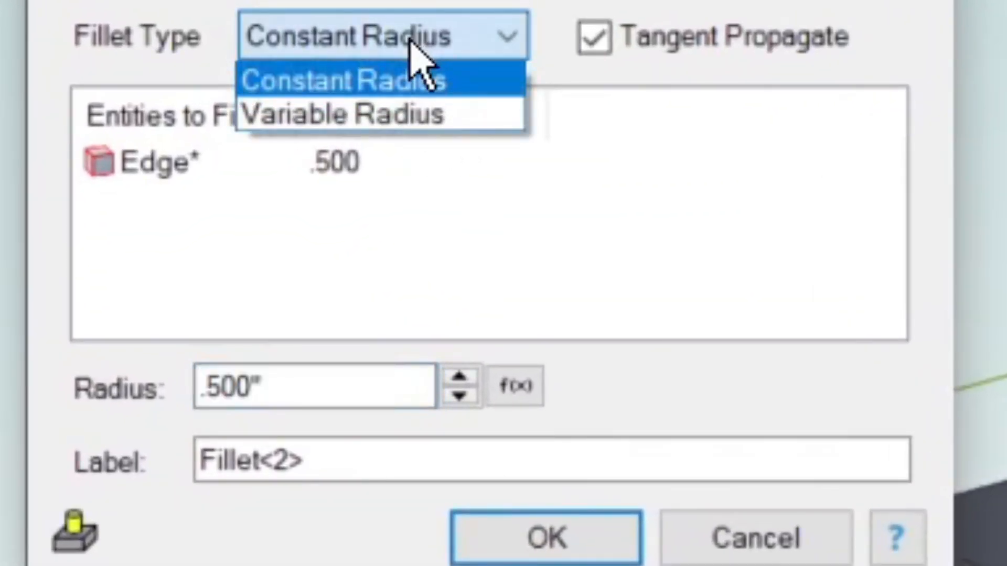
pyautogui.click(344, 115)
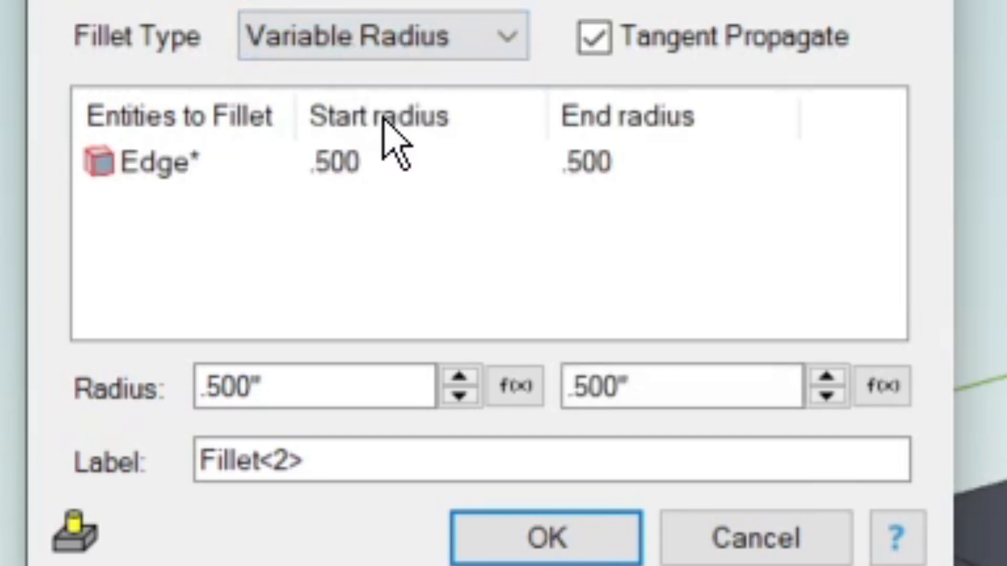
pyautogui.moveTo(687, 192)
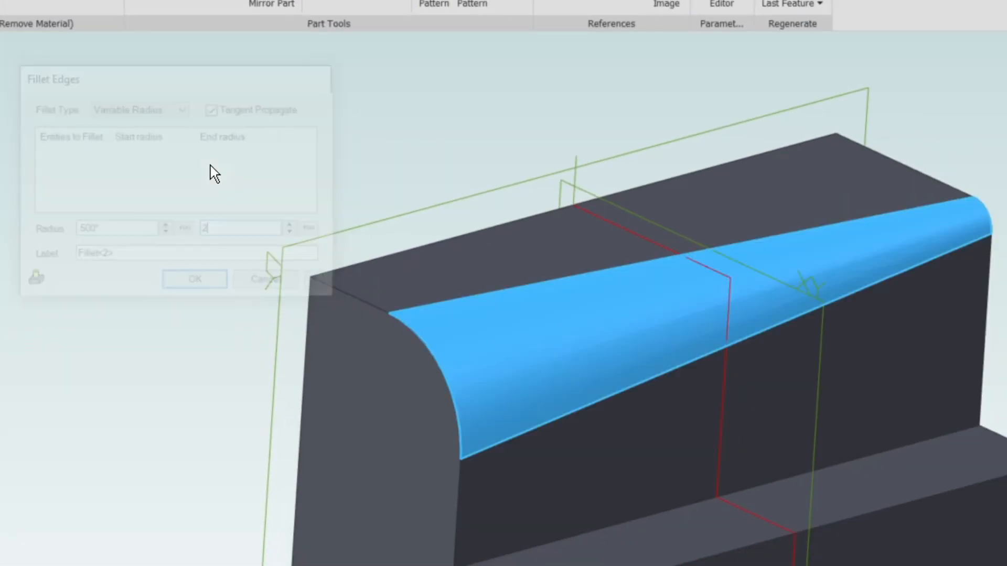
pyautogui.click(195, 278)
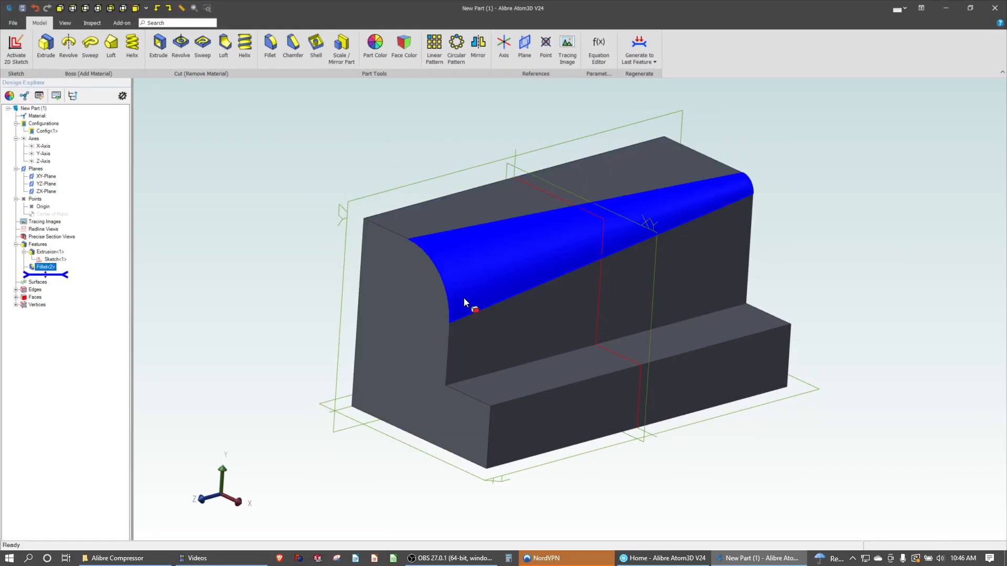
pyautogui.moveTo(517, 286)
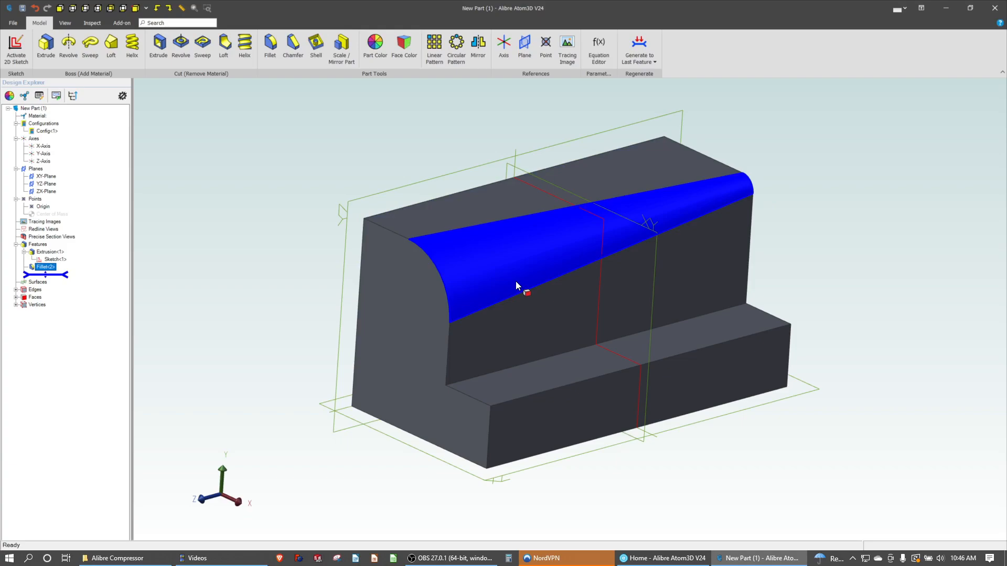
pyautogui.moveTo(506, 284)
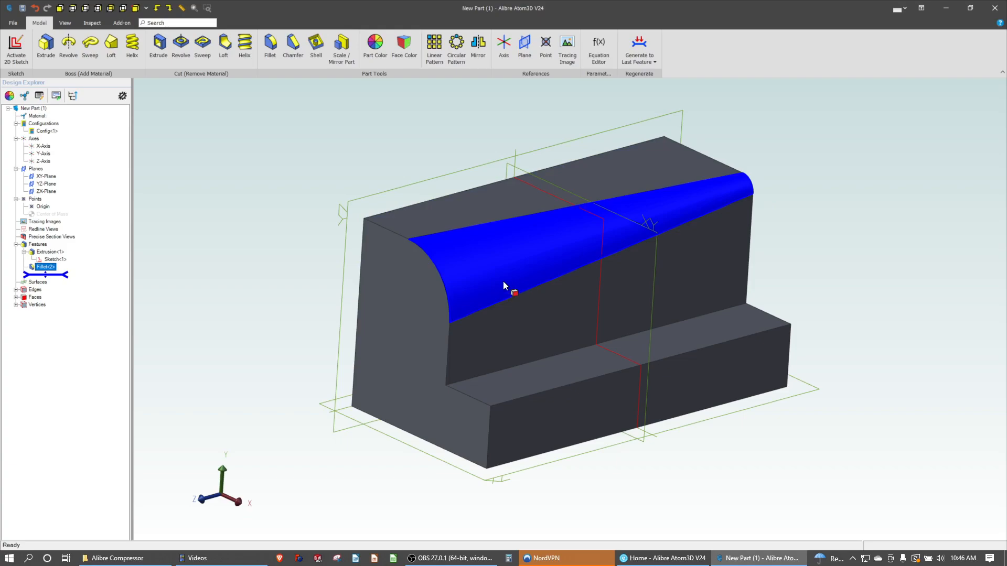
pyautogui.click(353, 189)
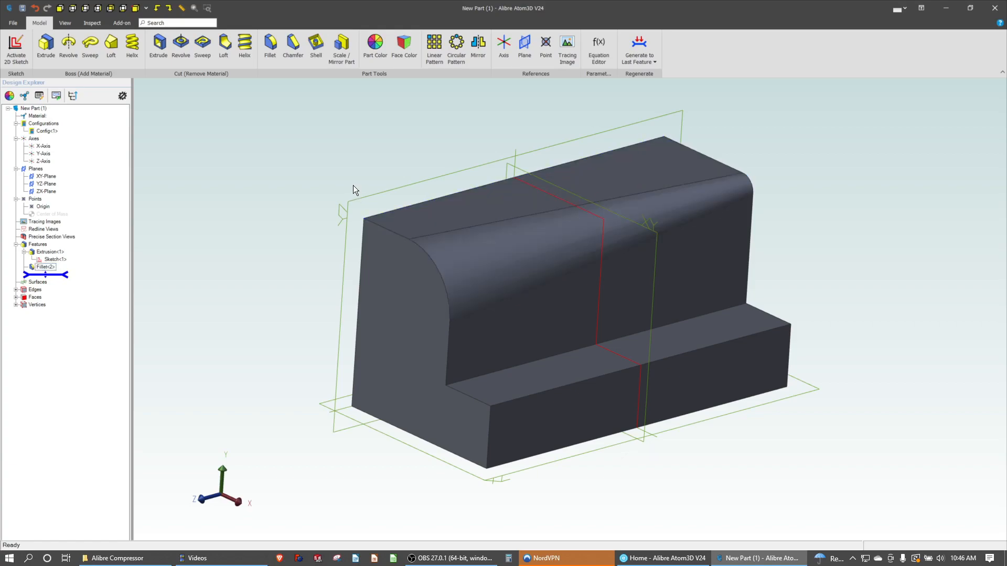
pyautogui.click(569, 246)
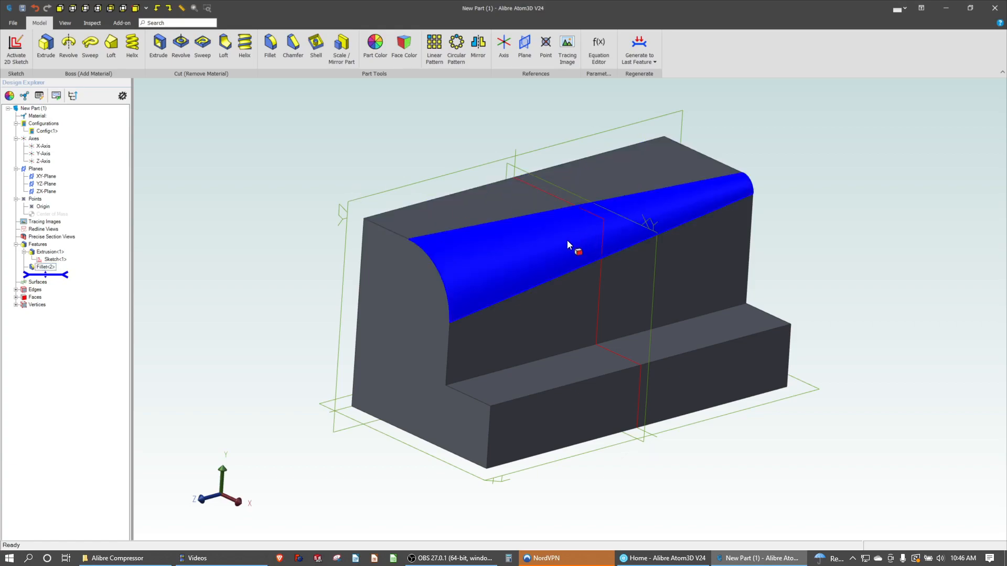
pyautogui.moveTo(428, 249)
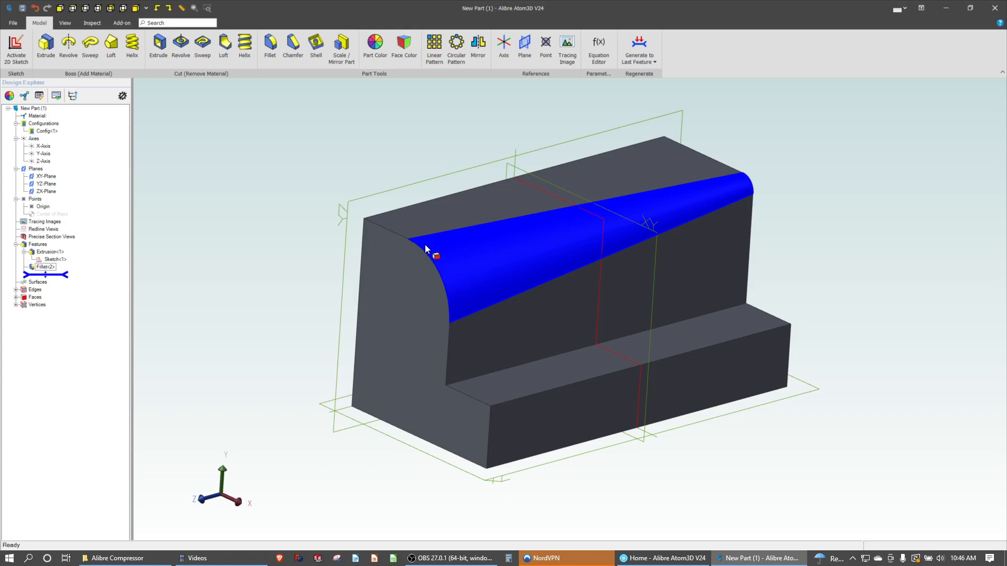
pyautogui.moveTo(556, 268)
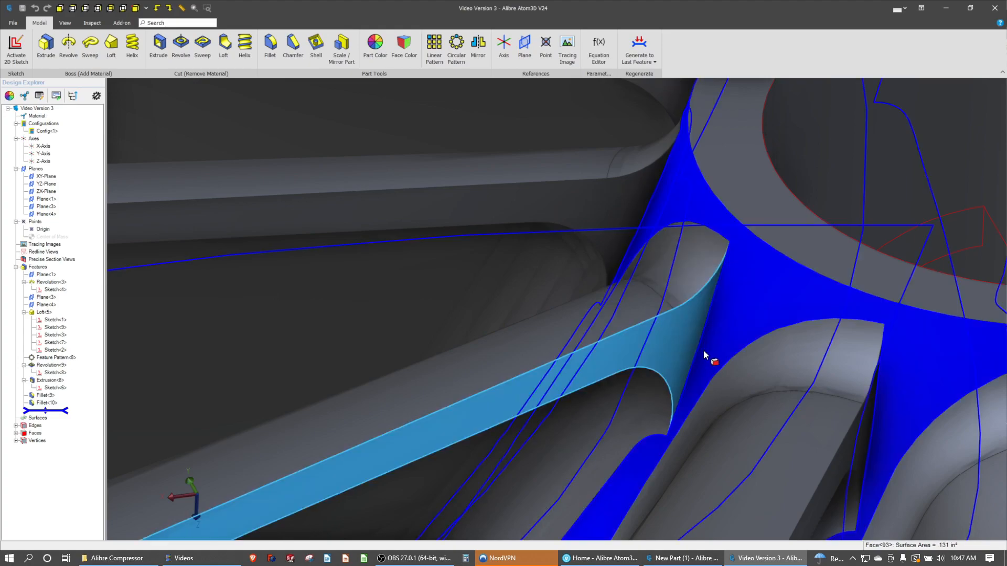
pyautogui.moveTo(699, 347)
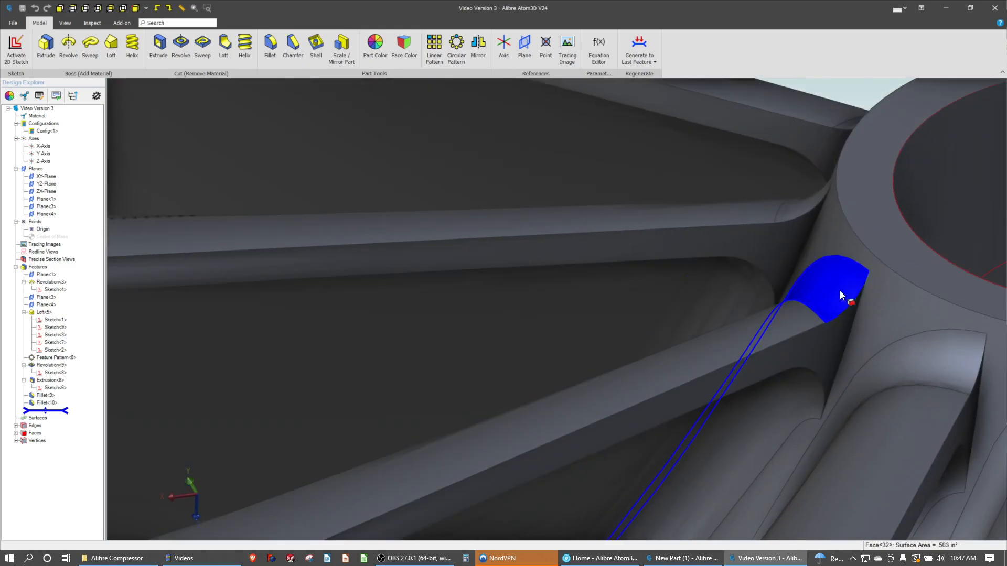
# Delete the impeller's existing blade fillets Fillet<9> and Fillet<10>.
pyautogui.click(46, 405)
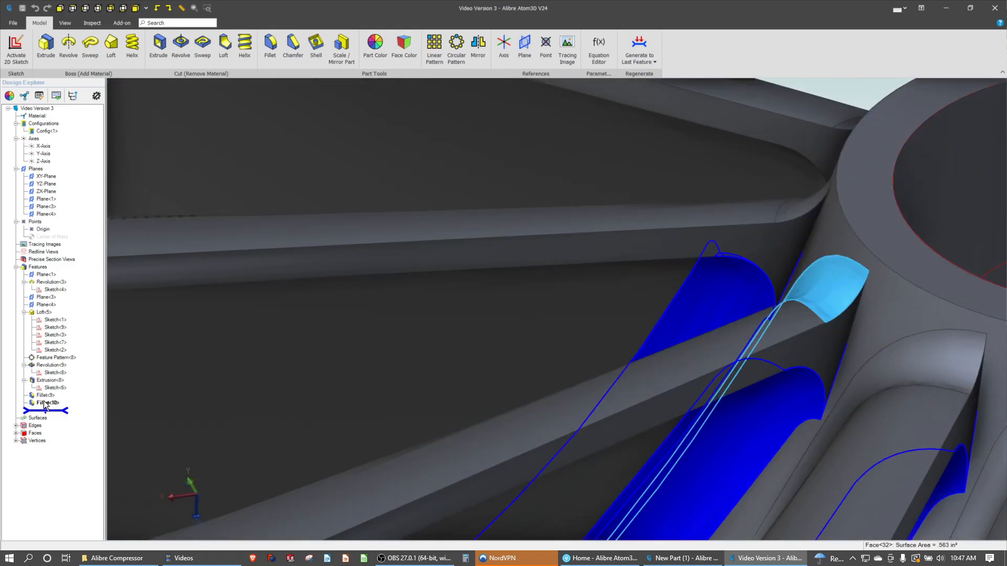
pyautogui.click(46, 403)
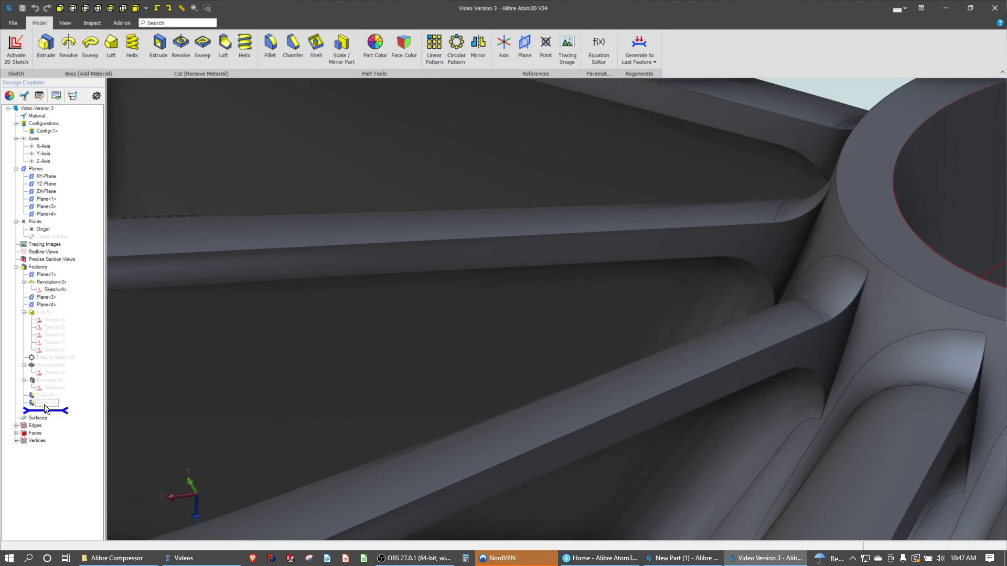
# Select the blade's curved root edge near the hub and start a fillet.
pyautogui.click(45, 396)
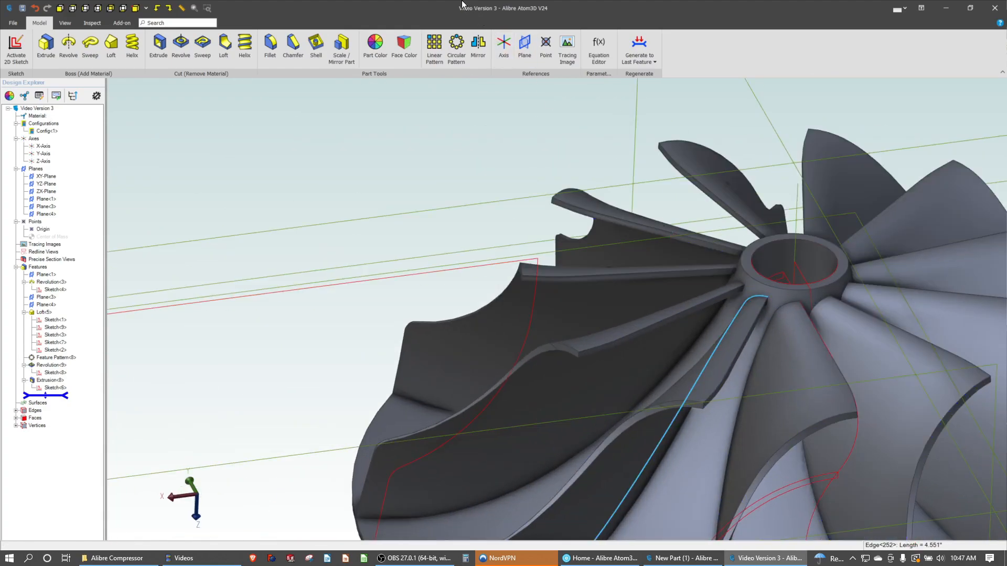
pyautogui.moveTo(292, 46)
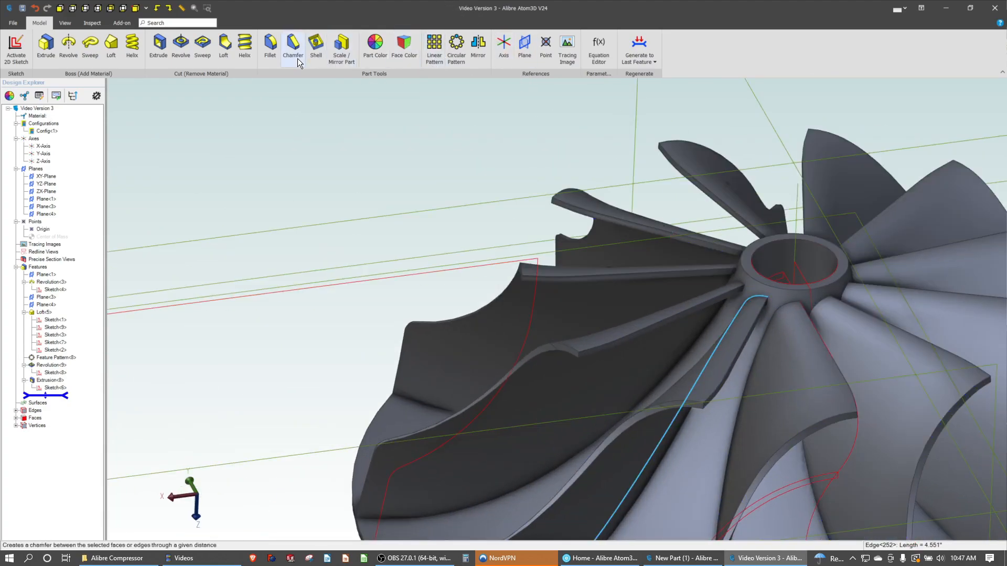
pyautogui.click(269, 45)
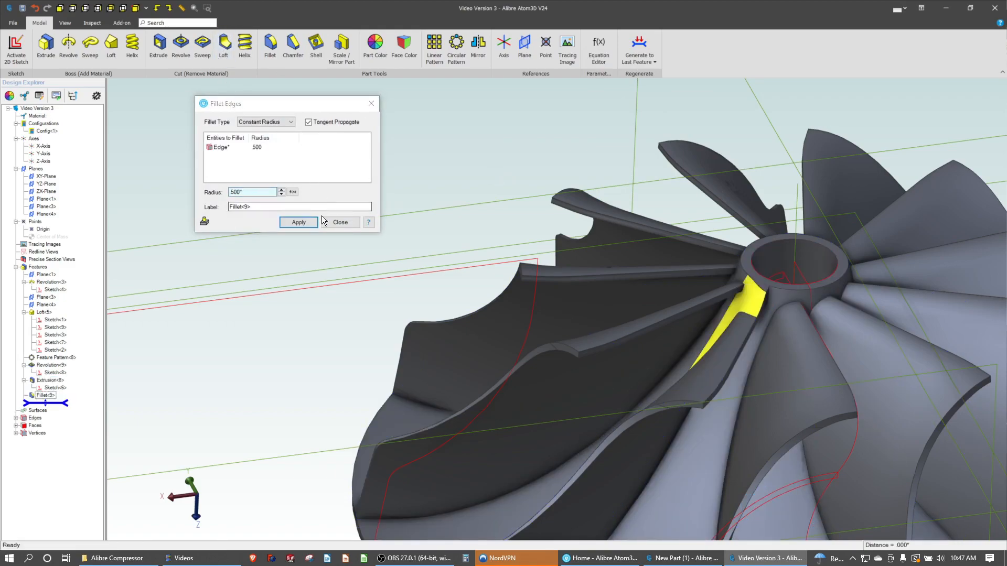
pyautogui.moveTo(264, 178)
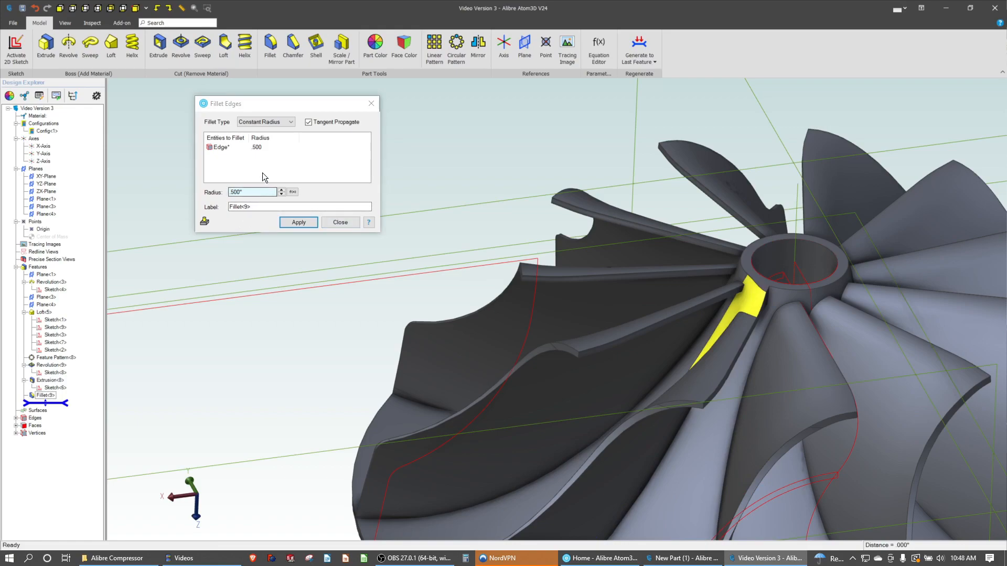
# Switch the blade fillet to Variable Radius and try new start radius values.
pyautogui.click(289, 122)
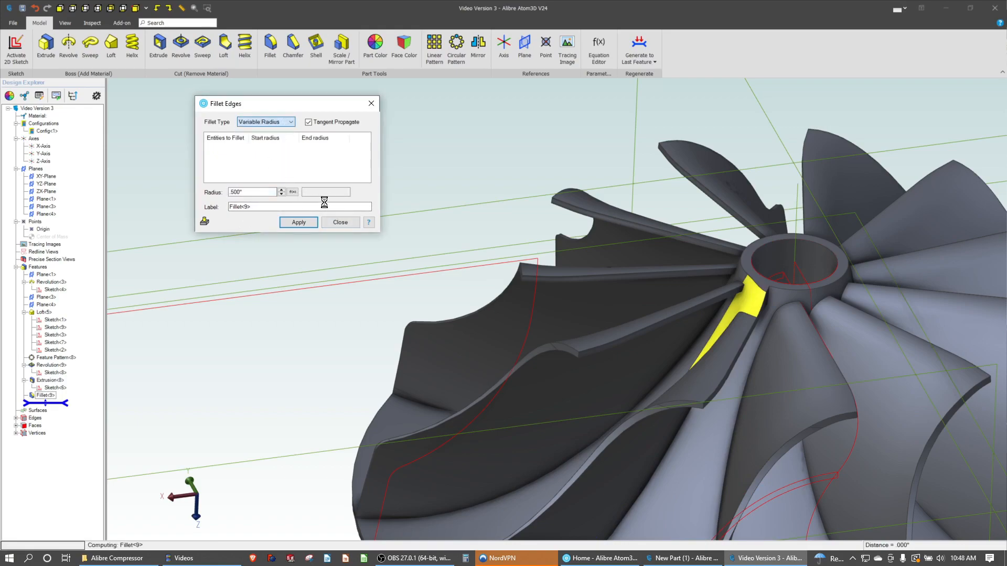
pyautogui.click(298, 222)
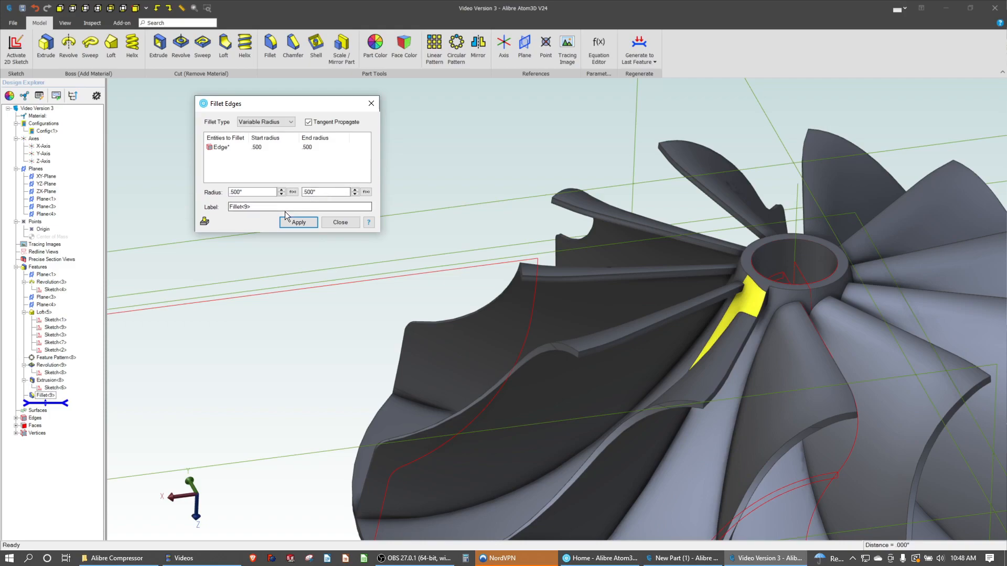
pyautogui.click(251, 192)
pyautogui.write('02')
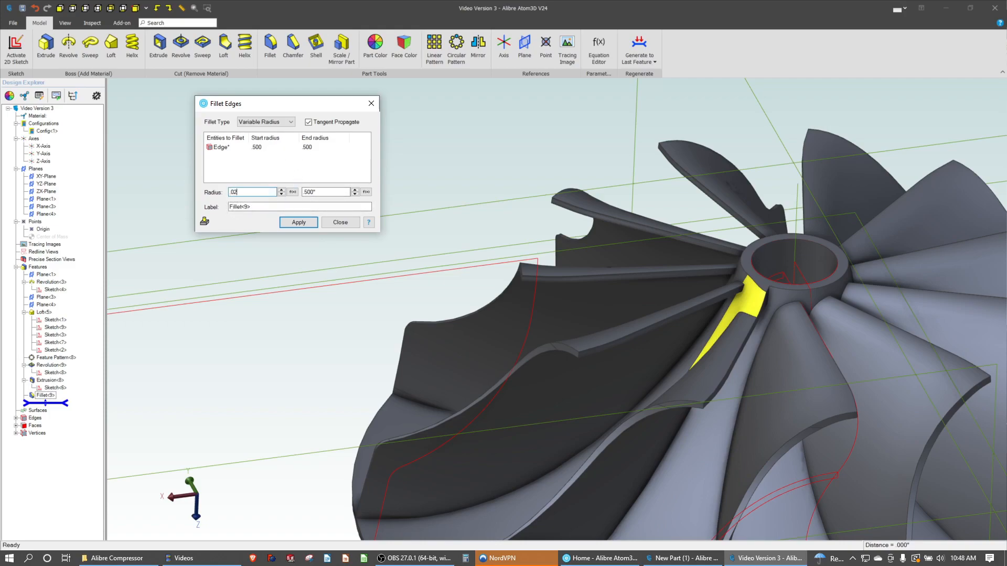
pyautogui.click(298, 221)
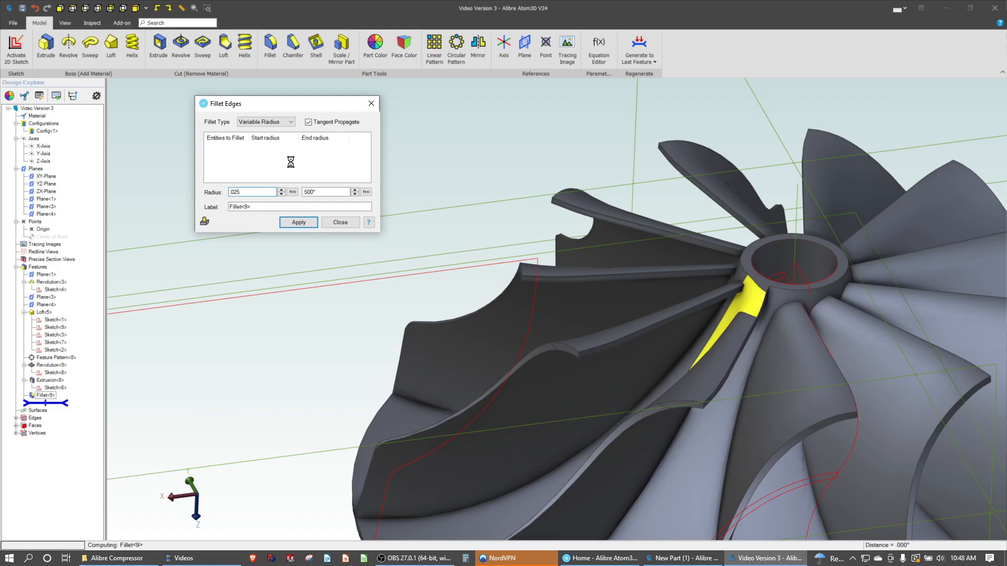
pyautogui.click(298, 221)
pyautogui.write('5')
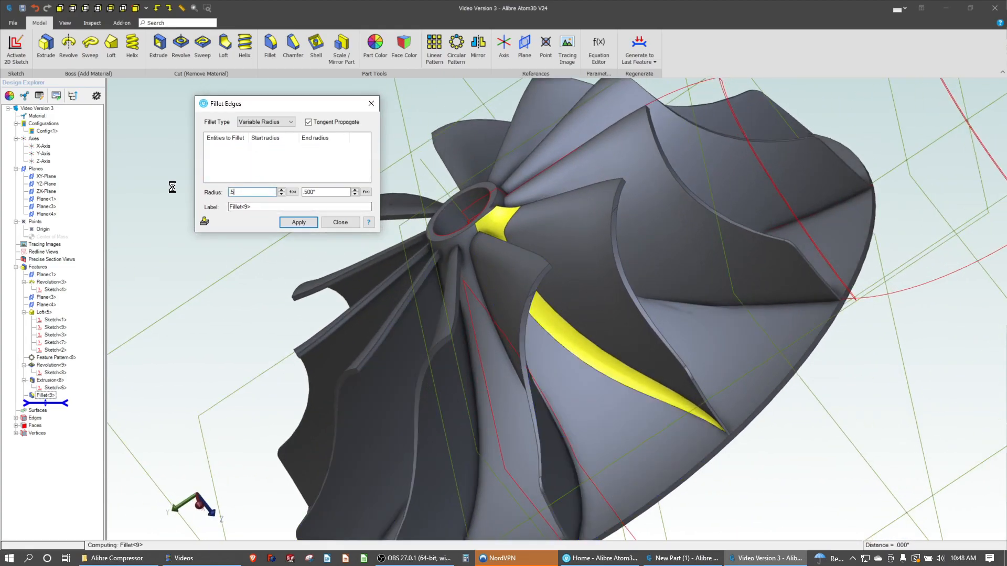
# Set the blade fillet's end radius to .025 with a .500 start, checking the preview.
pyautogui.click(298, 222)
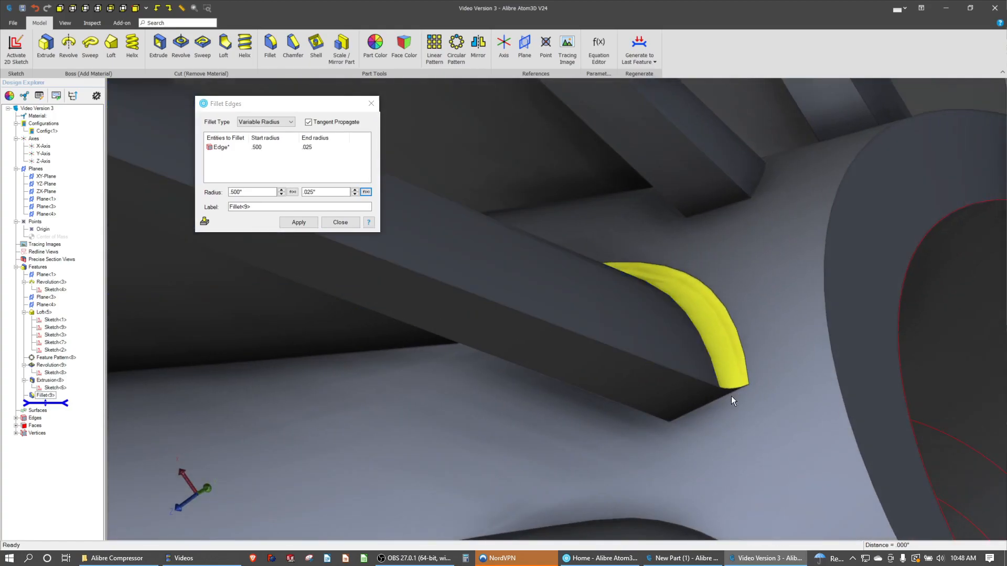
pyautogui.click(737, 413)
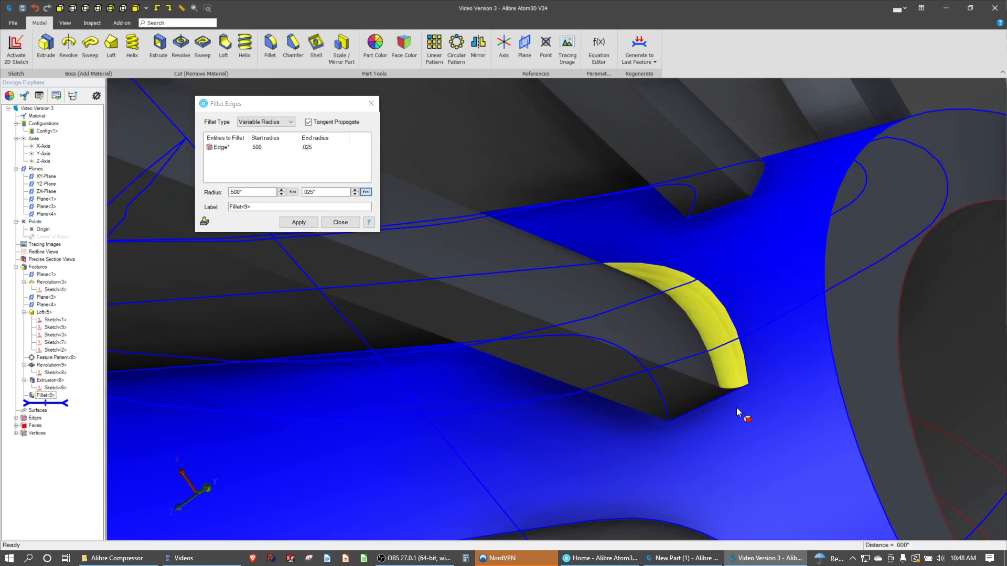
pyautogui.moveTo(586, 398)
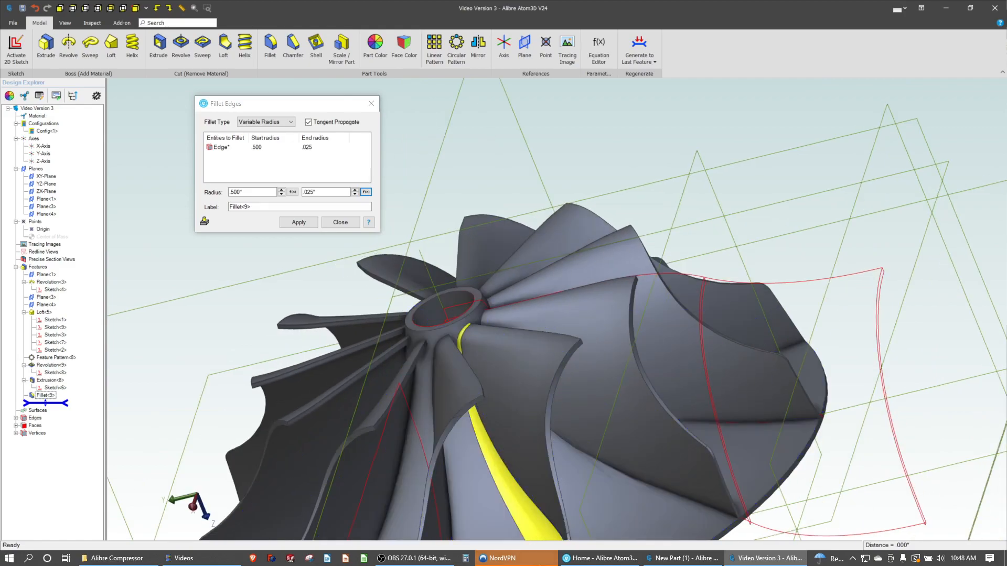
pyautogui.moveTo(540, 414)
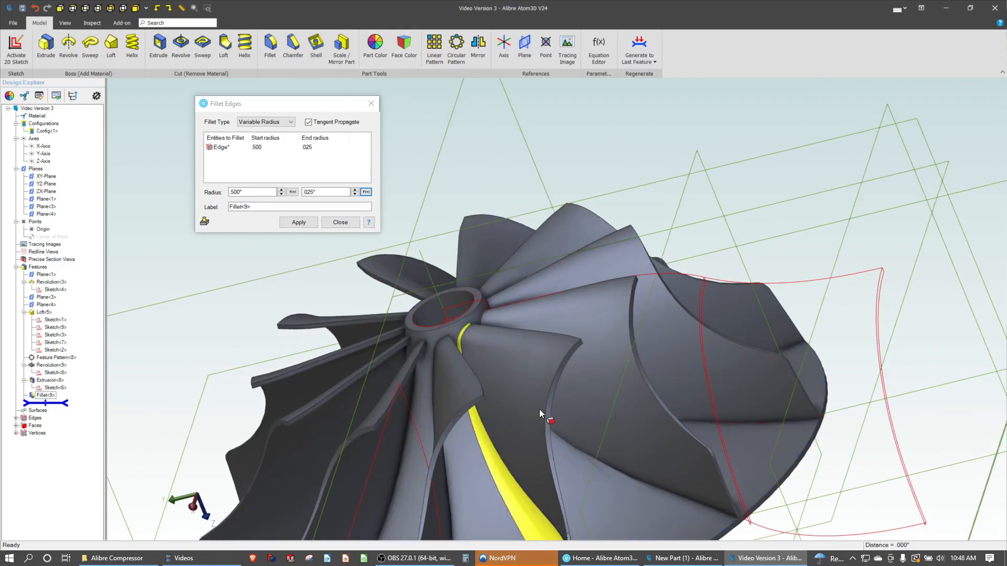